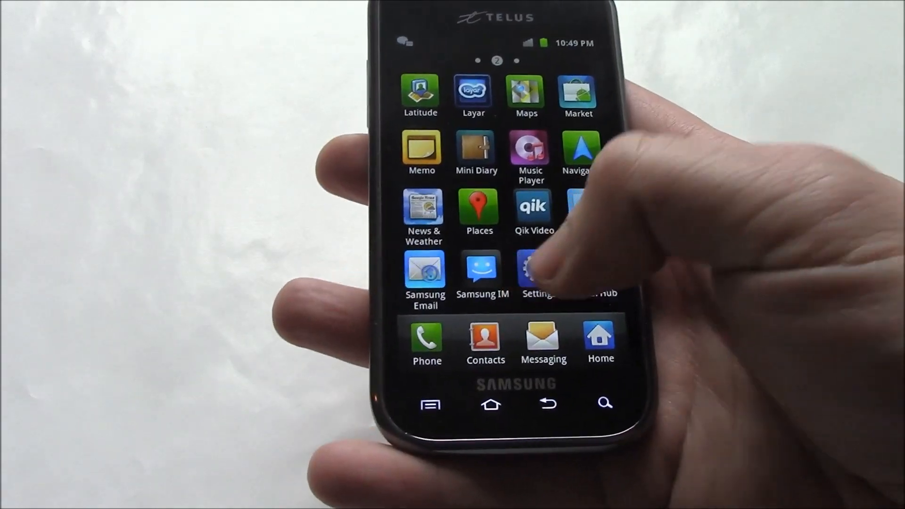
# - Open the Settings app and go to its Privacy page
pyautogui.click(533, 272)
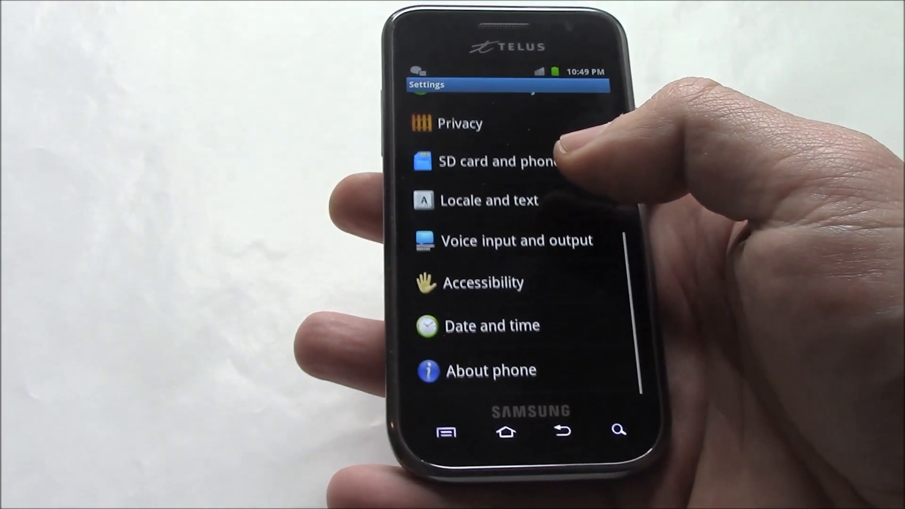
pyautogui.click(458, 123)
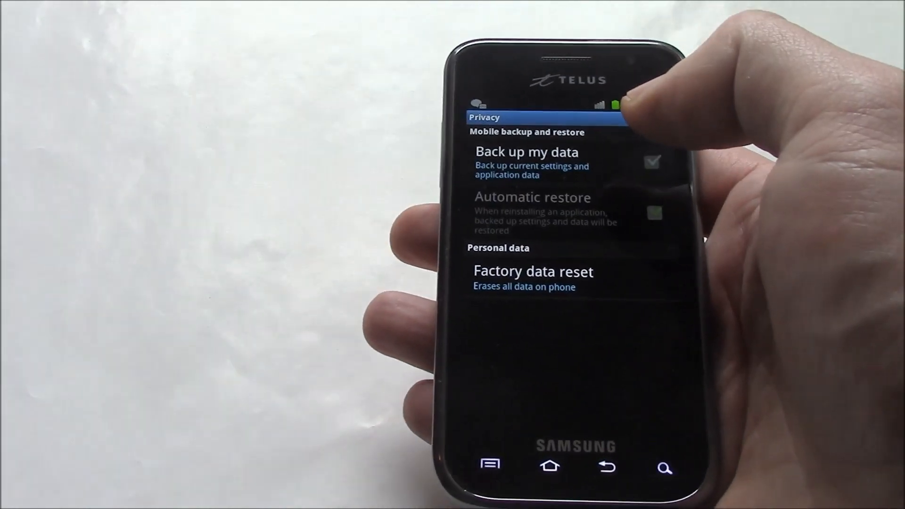